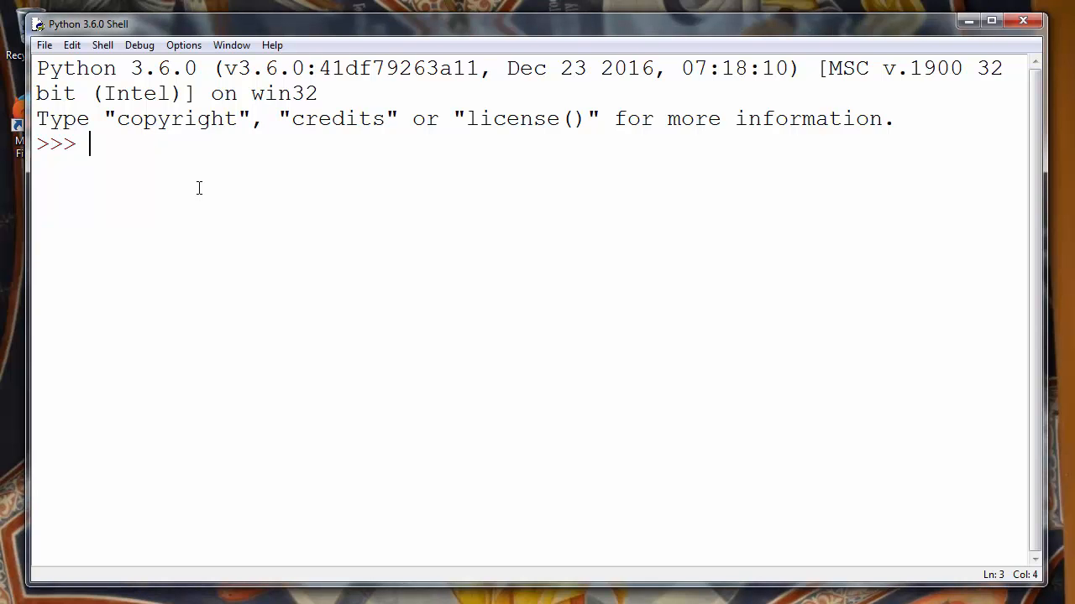
Type my_string = "Python Programming Language", highlighting the capital P and L
text(my_s)
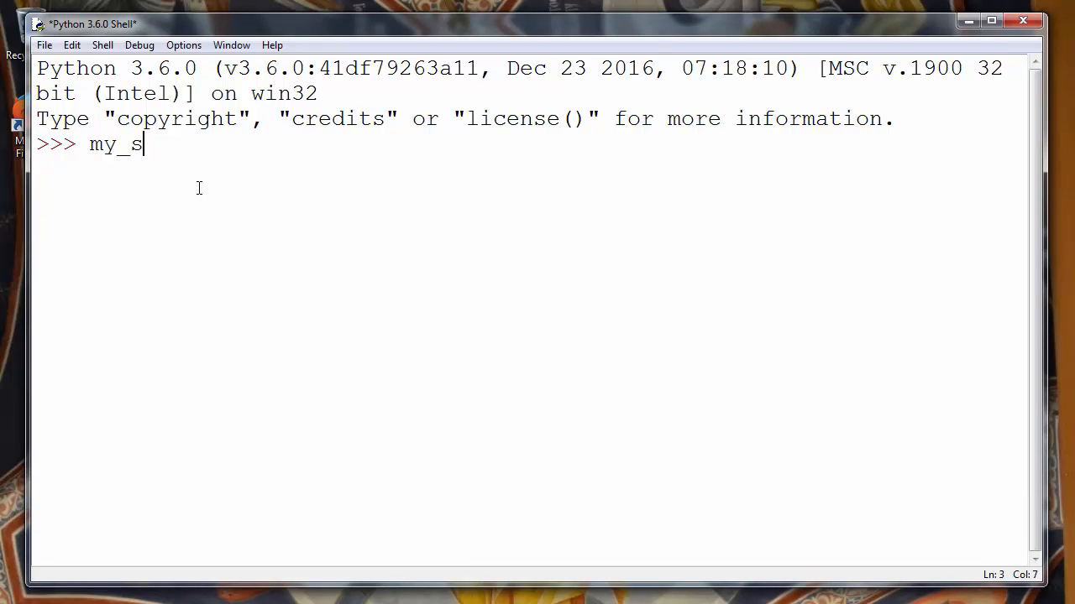
text(tring = "")
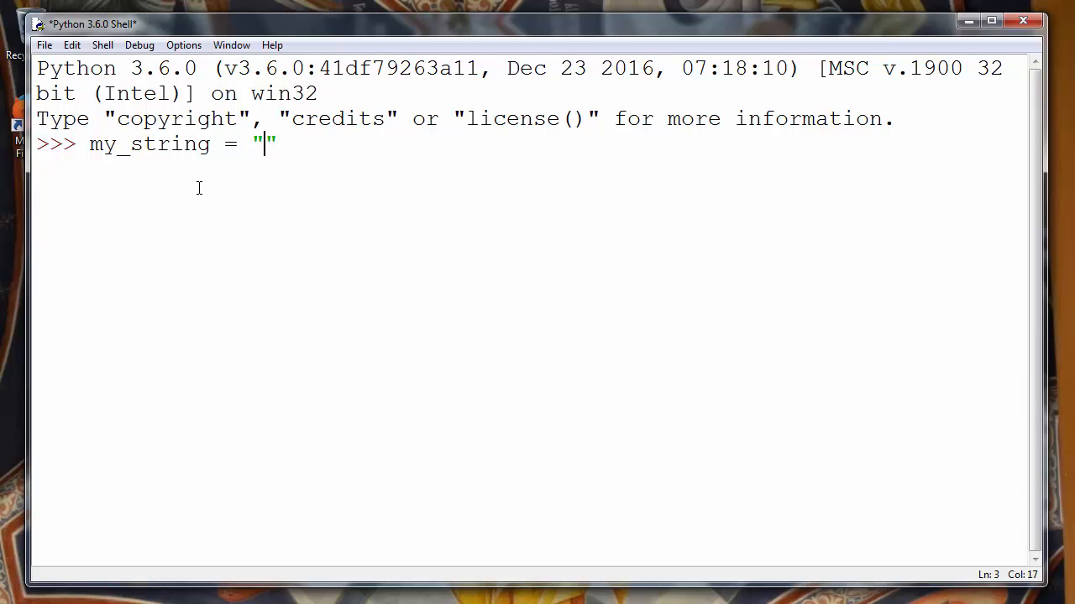
text(P)
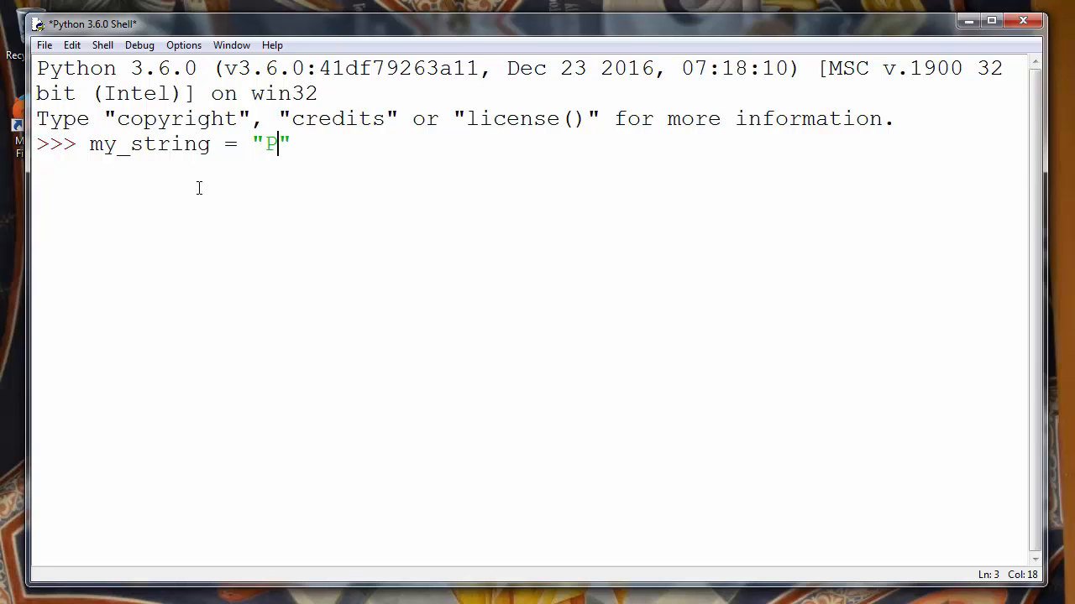
text(ython)
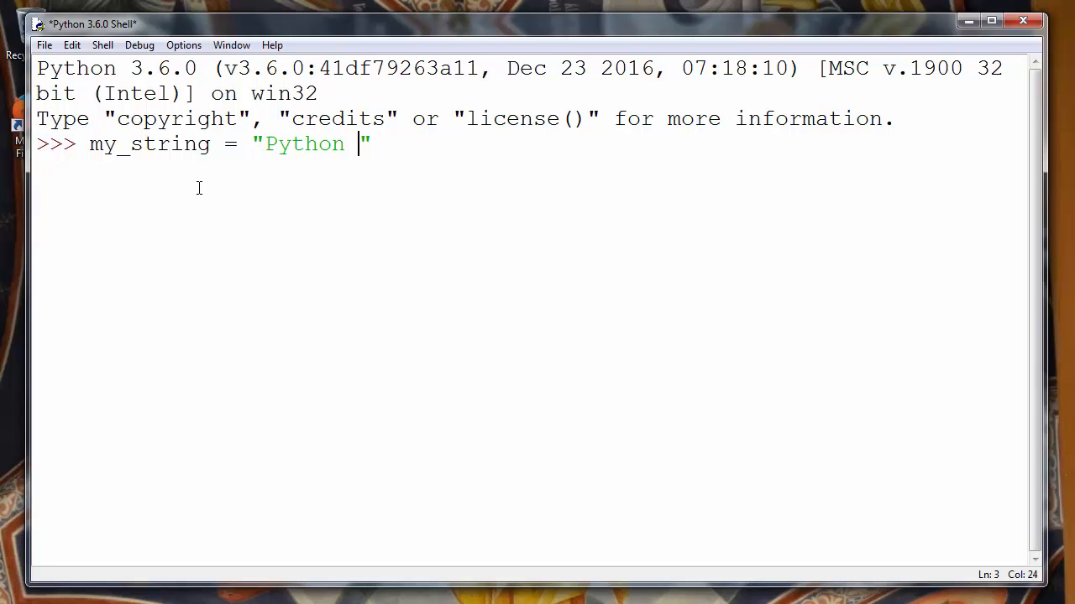
text(Programmi)
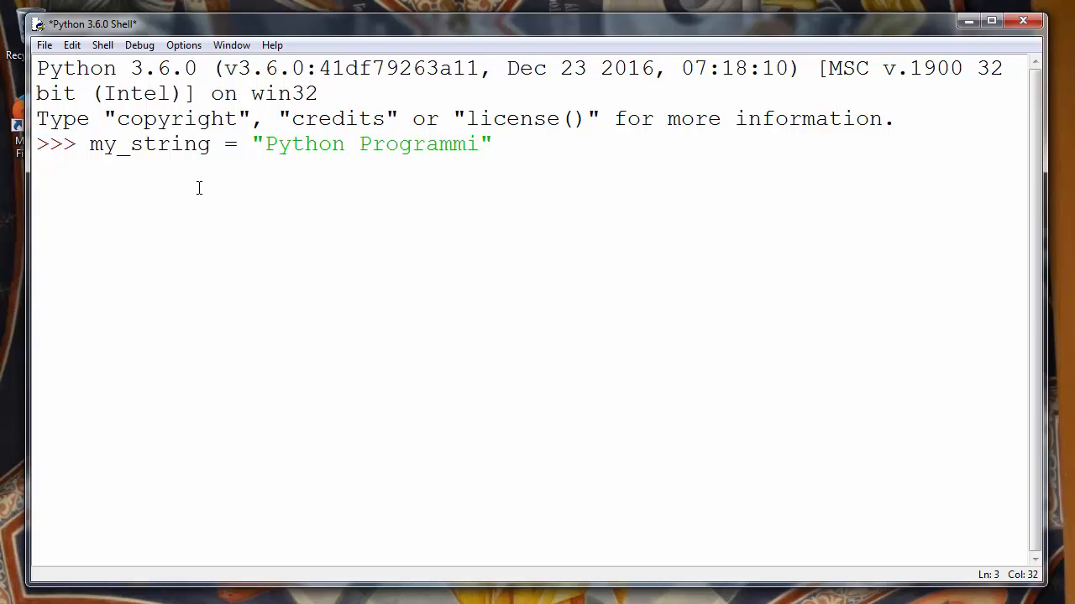
text(ng Langue)
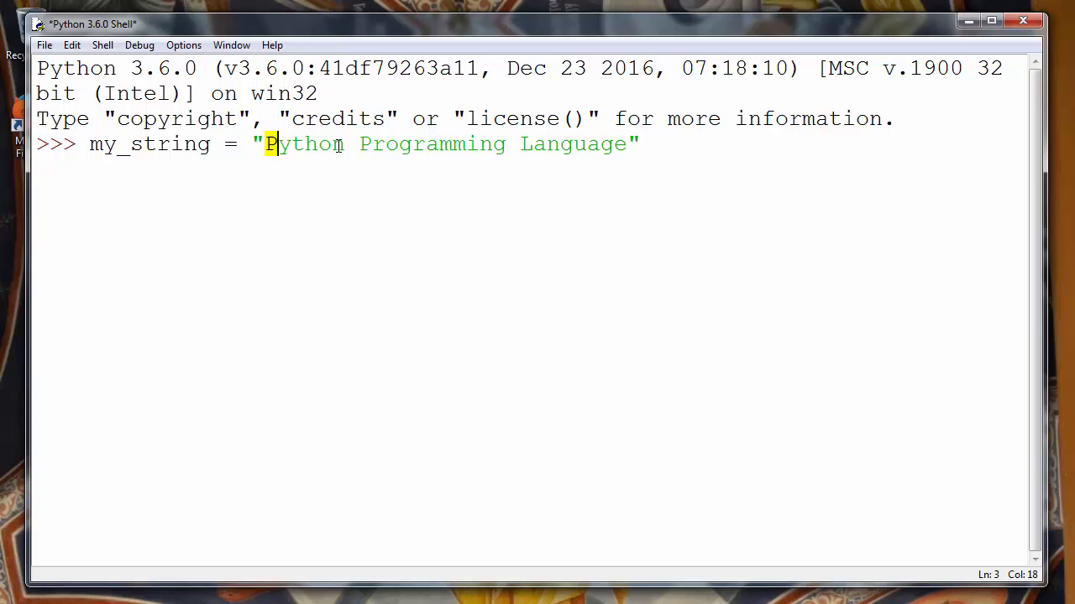
click(361, 144)
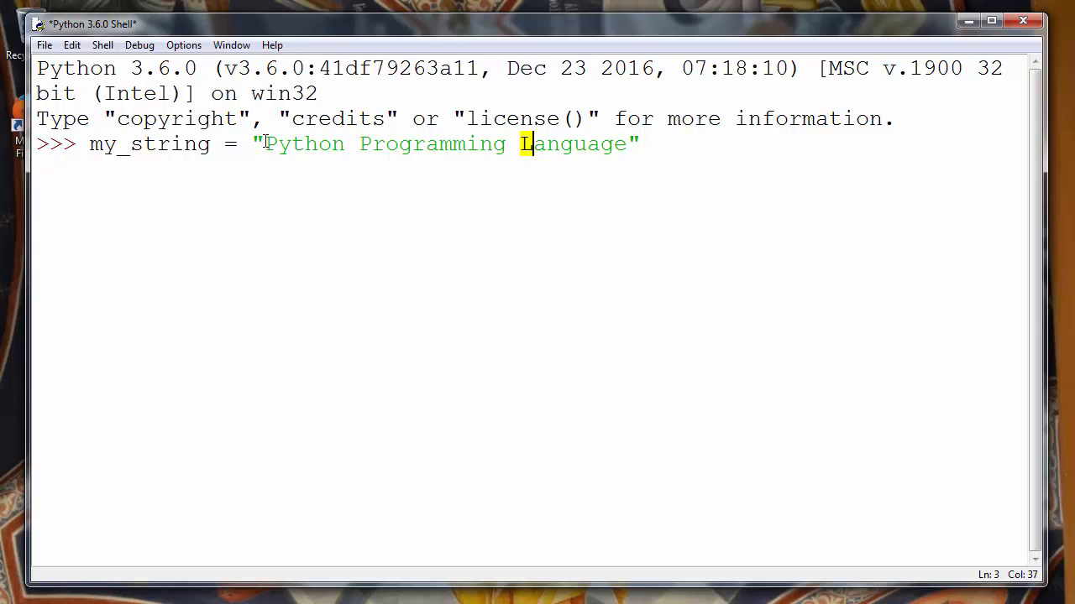
drag(520, 144, 410, 144)
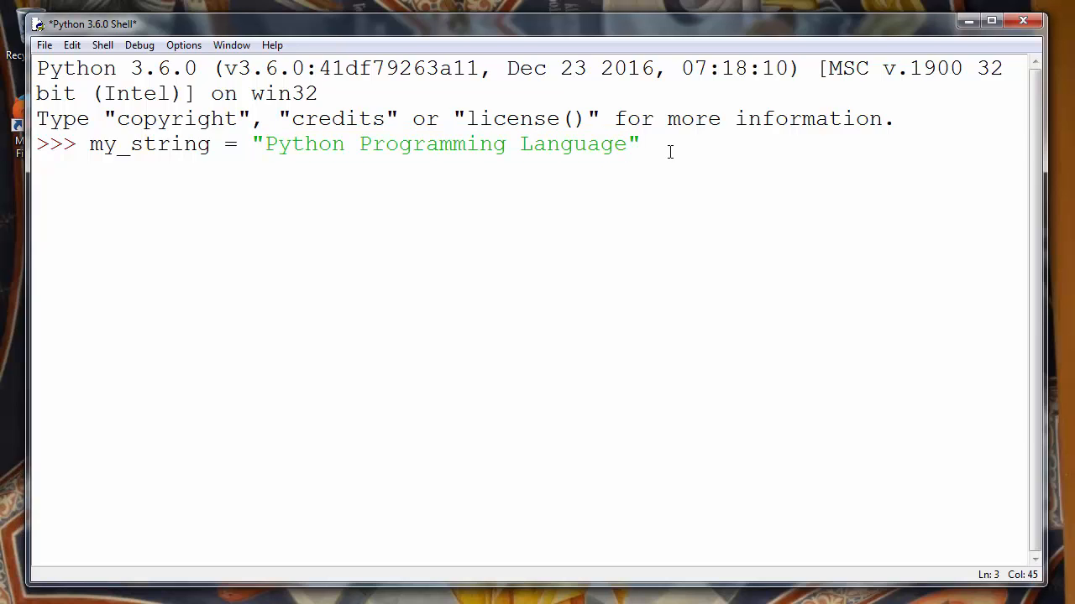
Type my_string.istitle() at the new prompt to test for title case
text(my_)
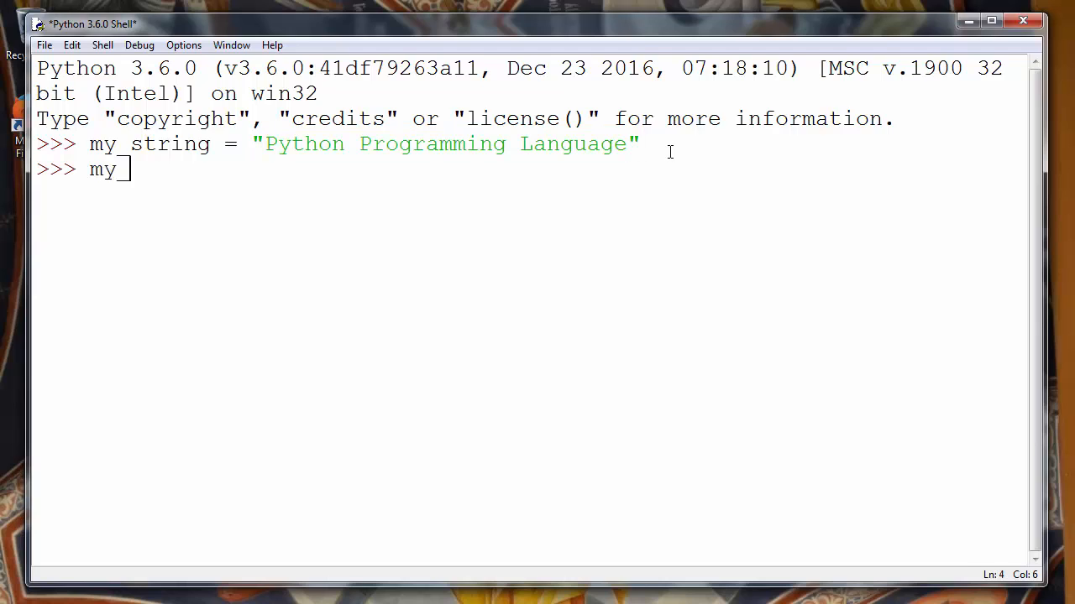
text(string)
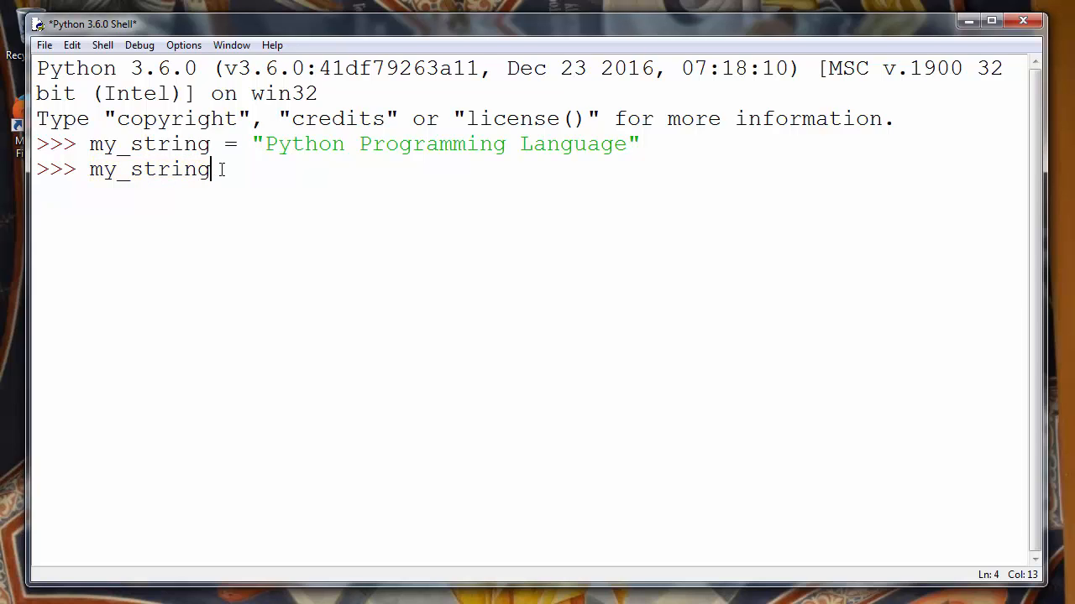
text(.)
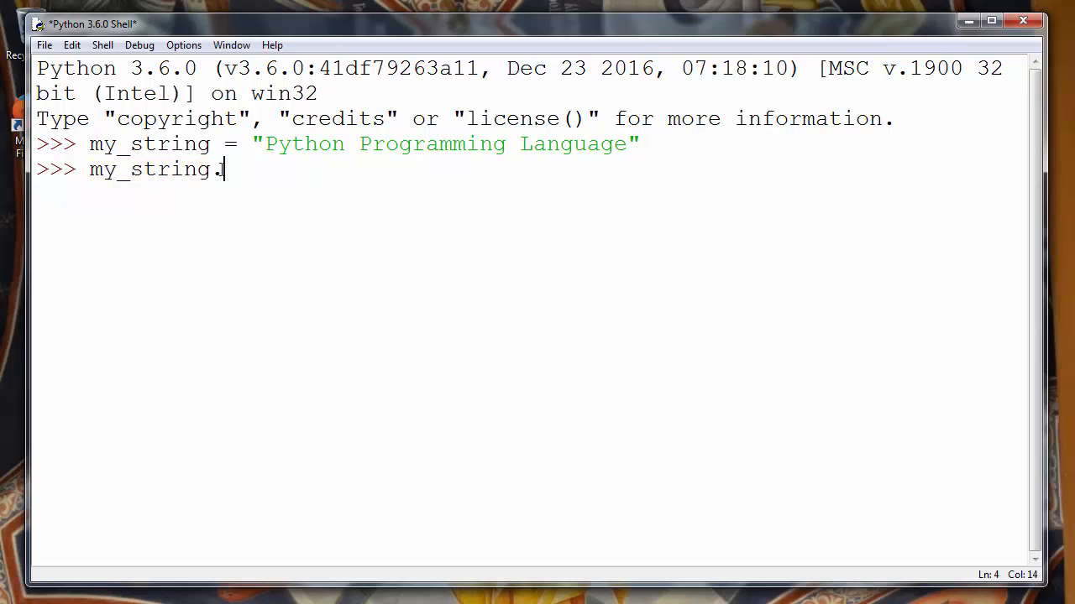
text(is)
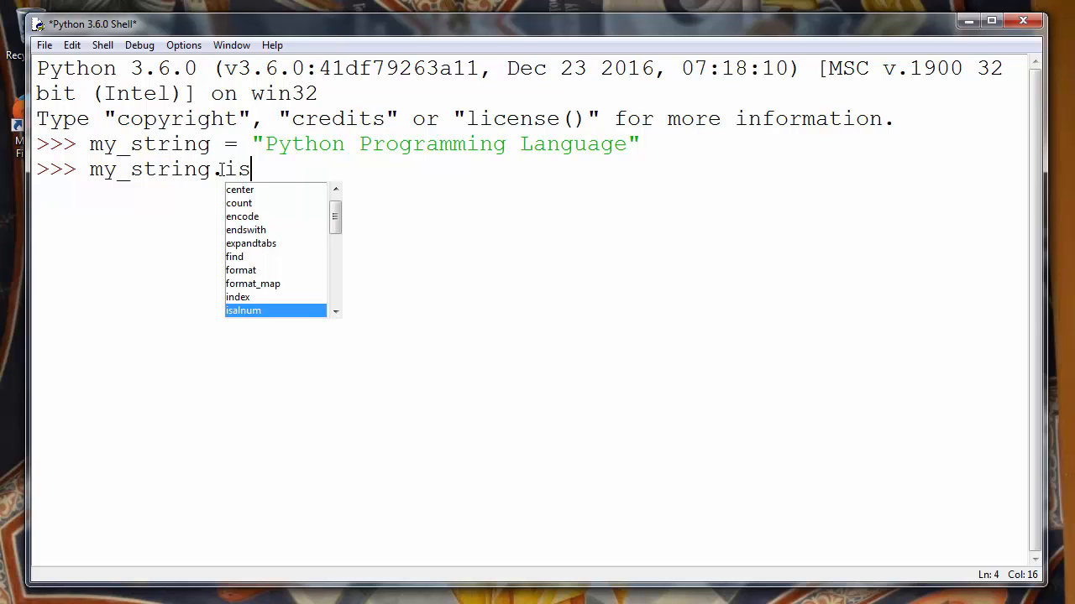
text(title)
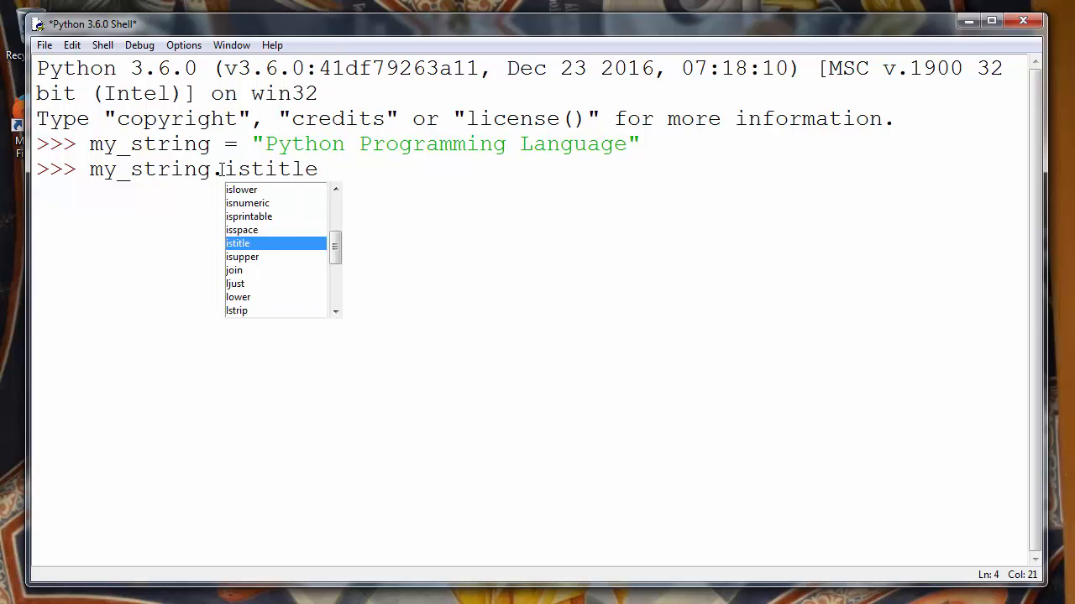
text(())
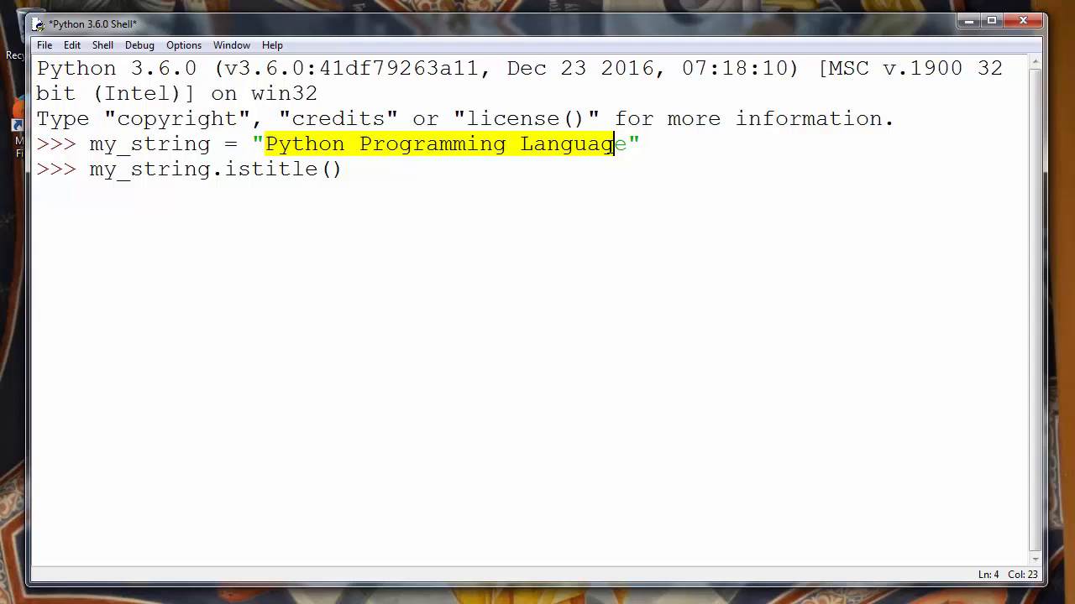
click(344, 168)
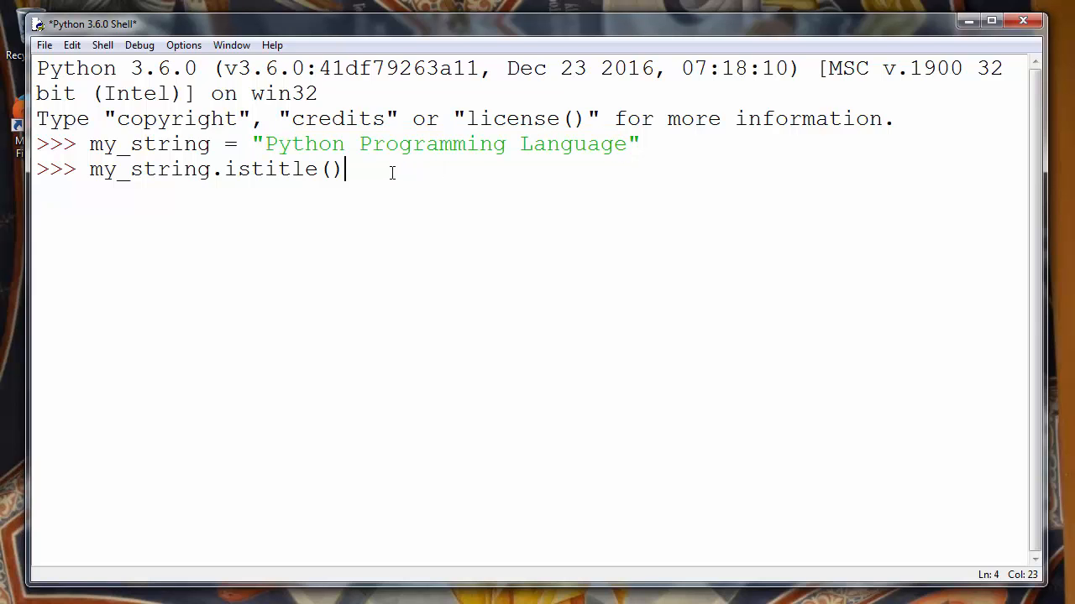
mouse_move(467, 172)
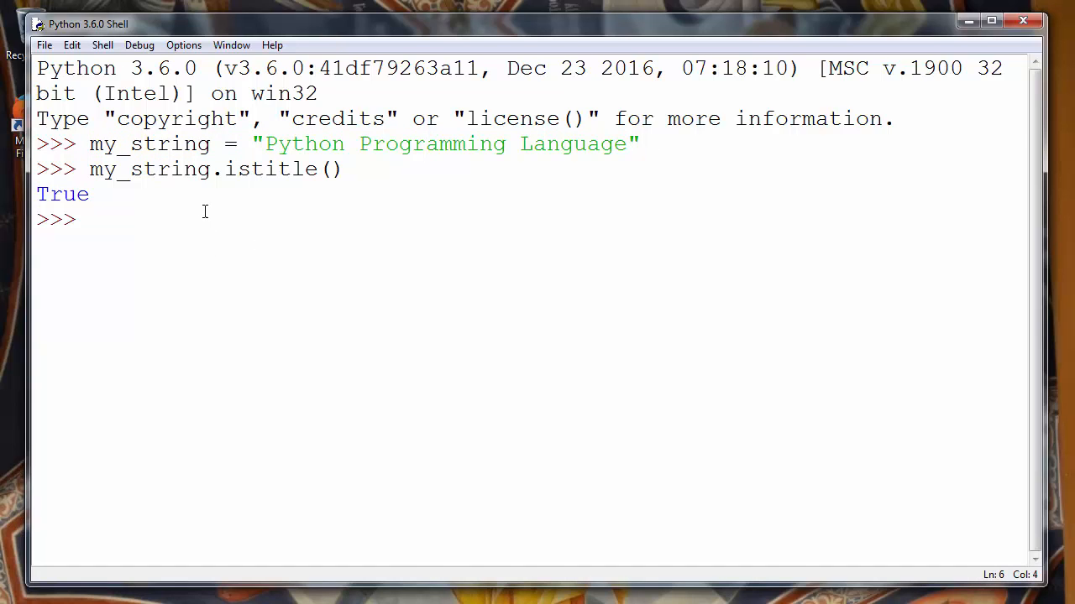
Edit the assignment so Programming and Language start lowercase: "Python programming language"
text(my_string = "Python Programming Language")
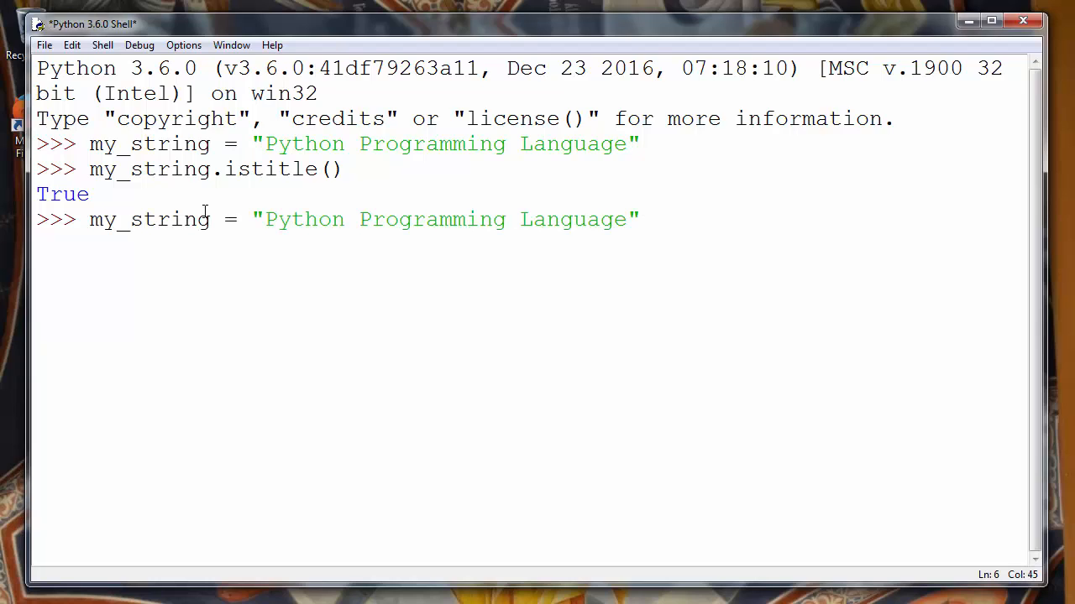
click(277, 219)
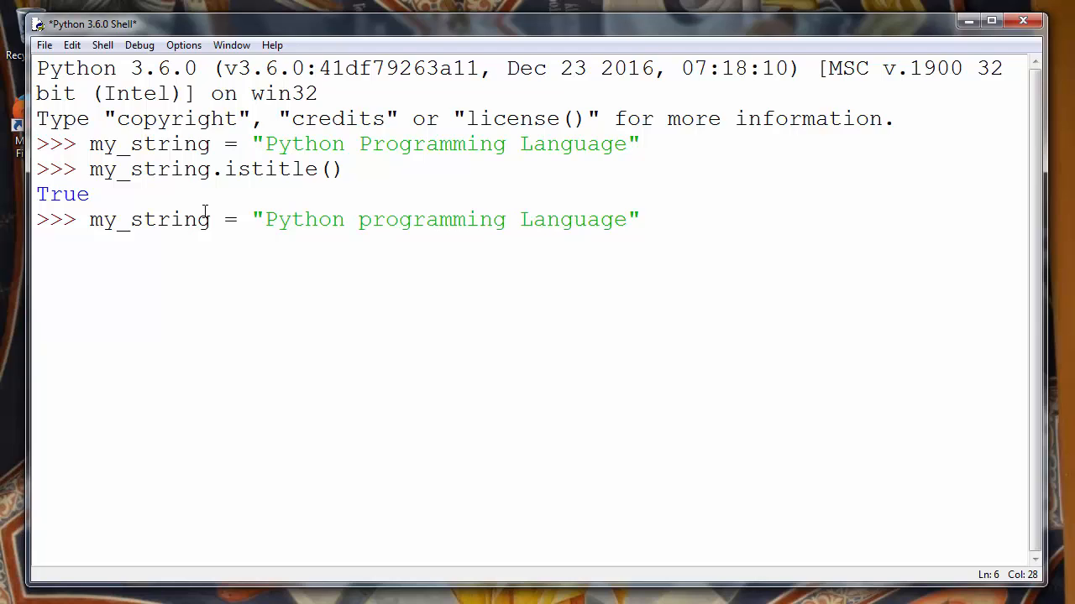
text(k)
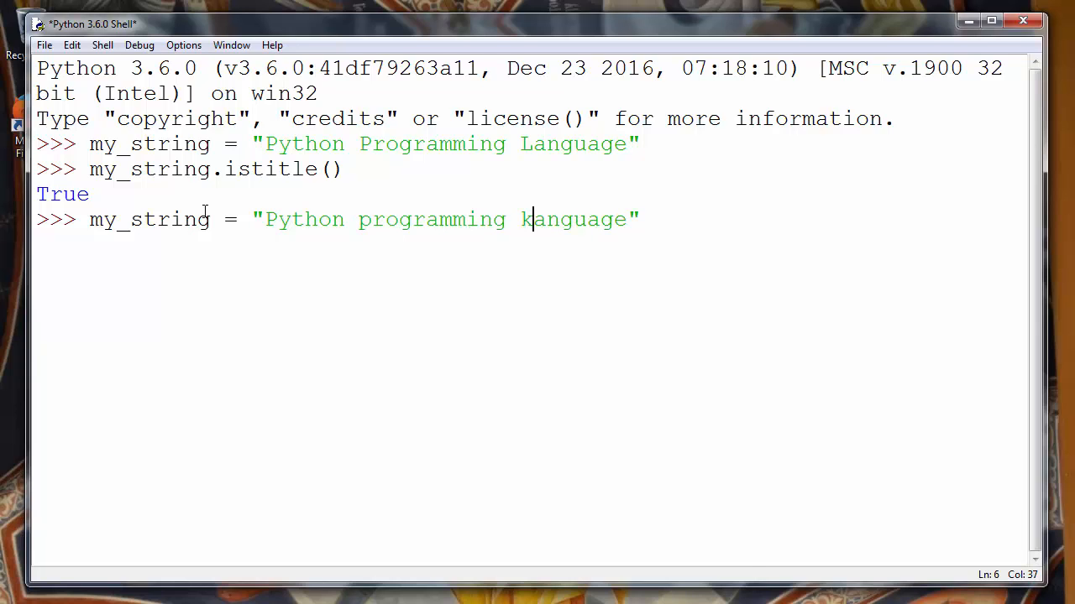
text(l)
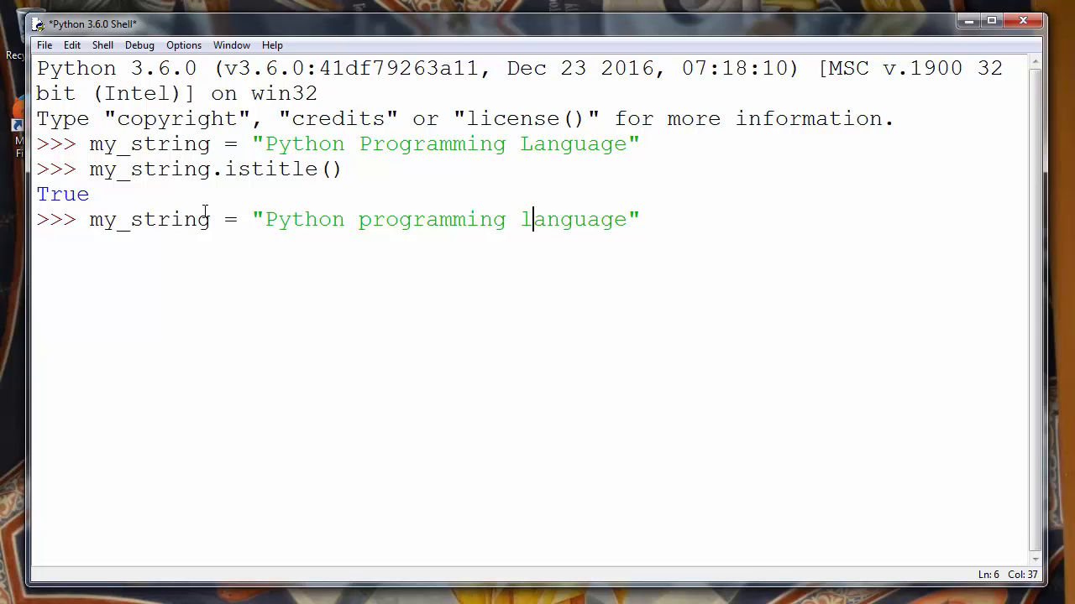
drag(263, 219, 401, 220)
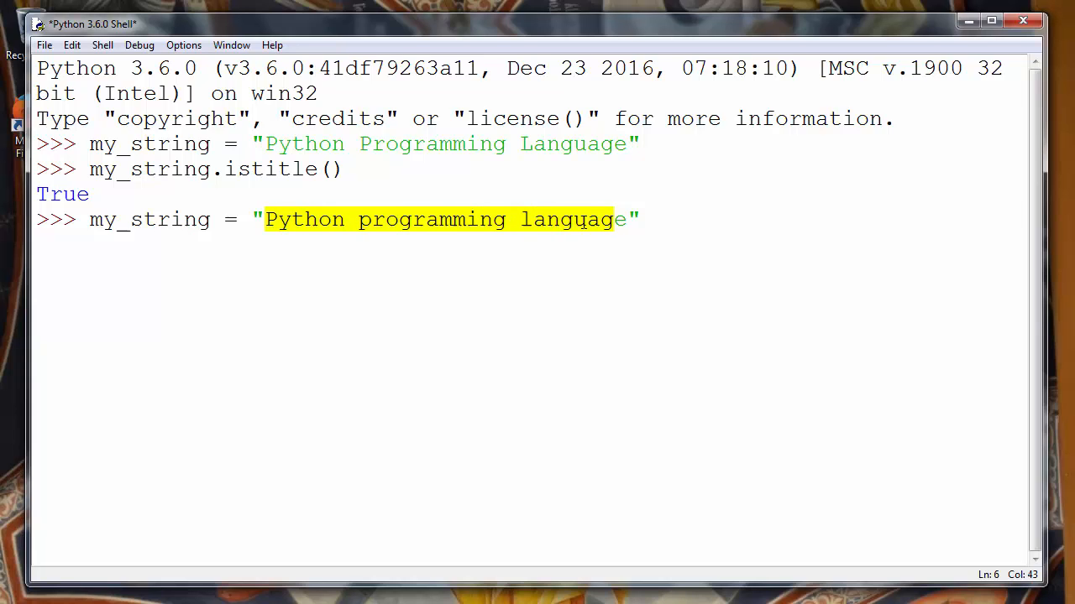
click(647, 219)
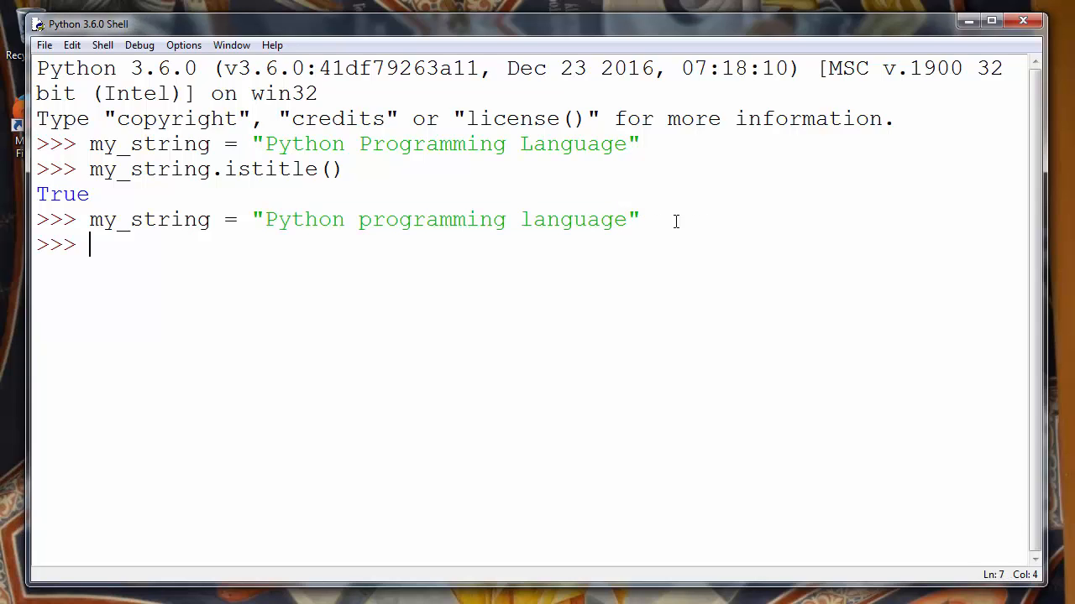
Run my_string.istitle() again and highlight the False result
text(my_string.)
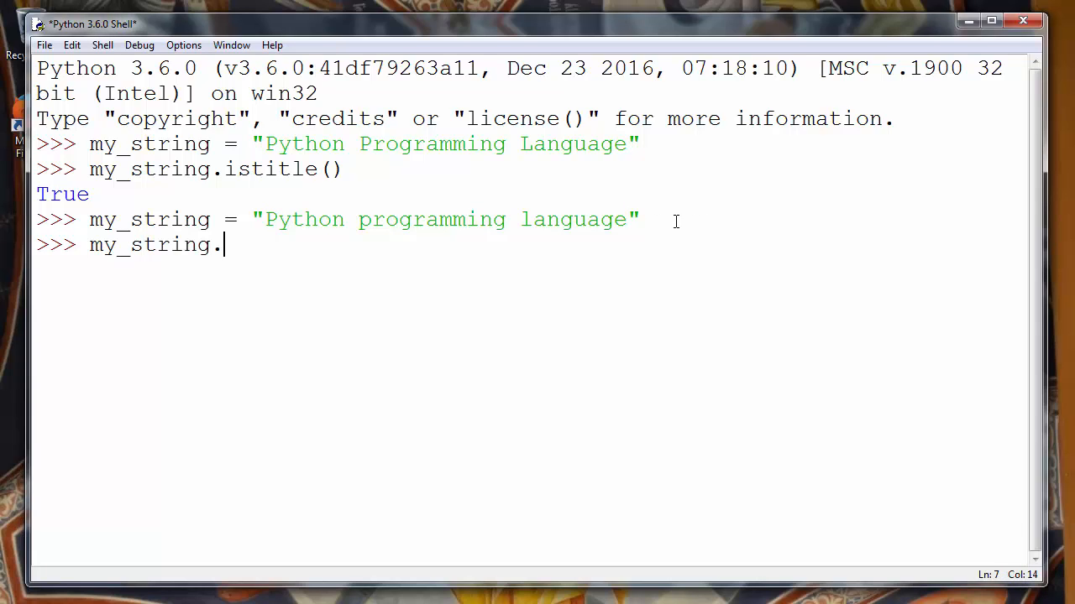
text(istitle())
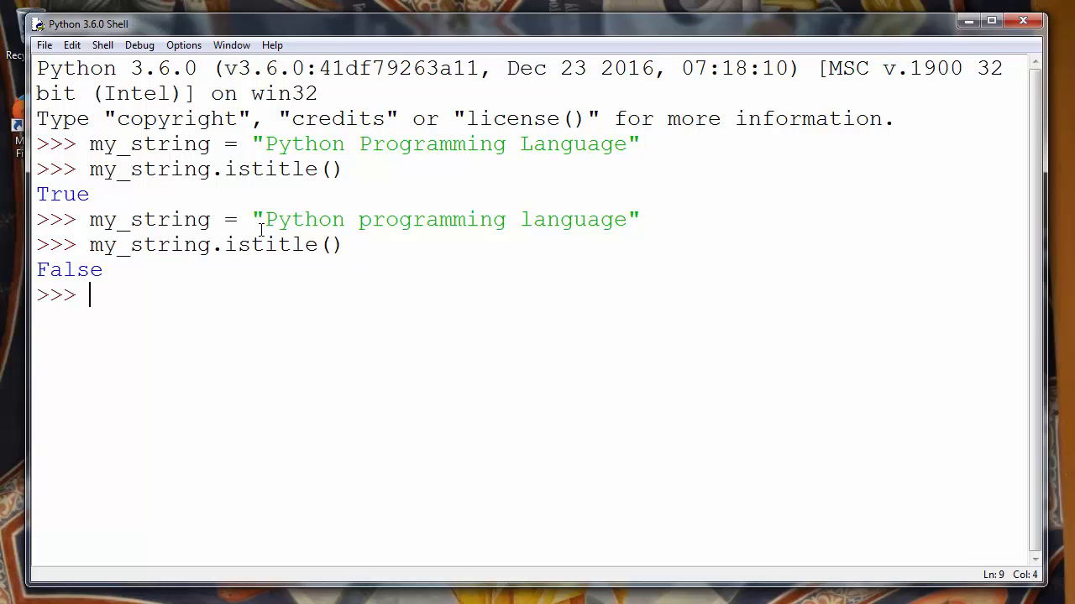
double_click(69, 270)
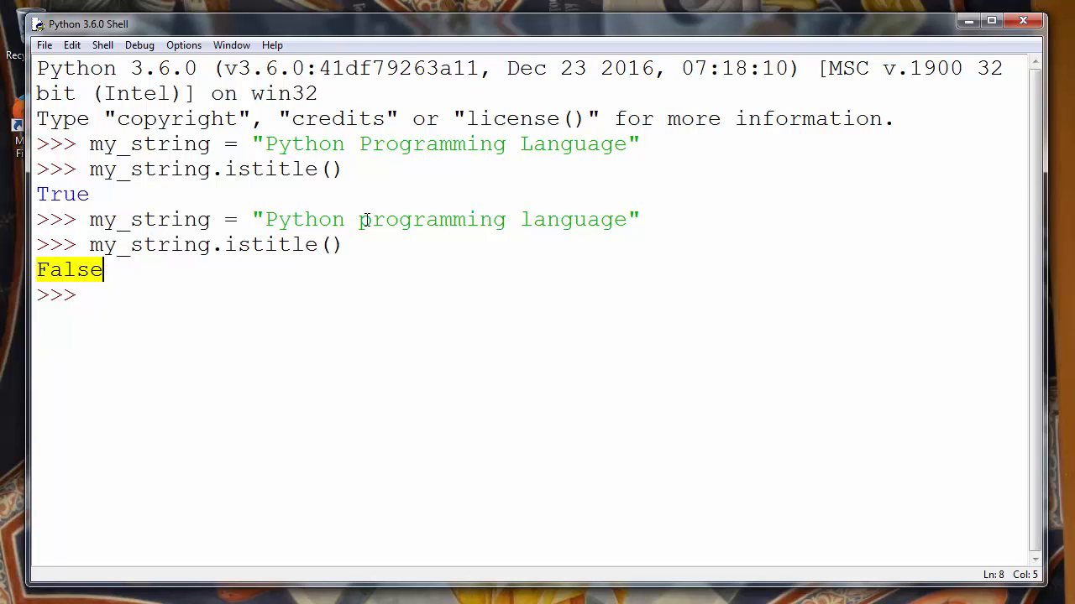